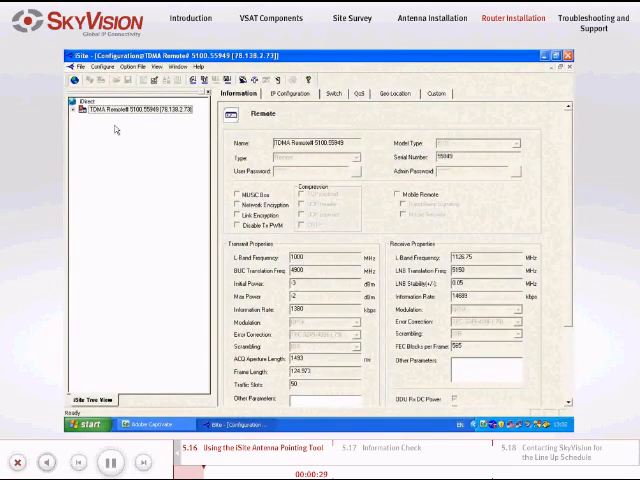
# - Show the remote modem's context menu with the Utilities > Antenna Pointing option
pyautogui.rightClick(130, 108)
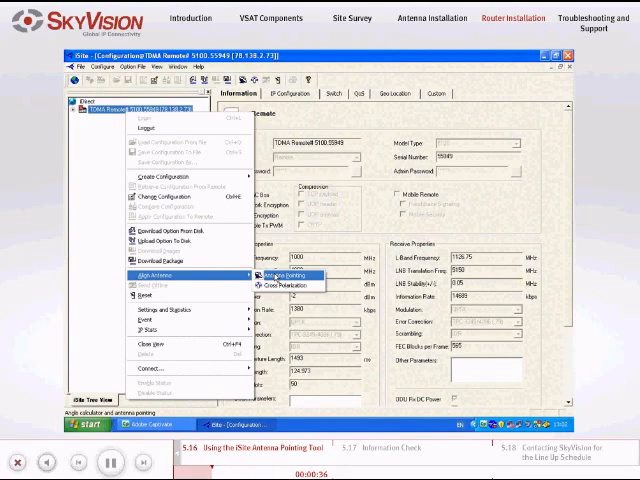
# - Start Antenna Pointing on its live signal view, bringing up the cable warning
pyautogui.click(278, 272)
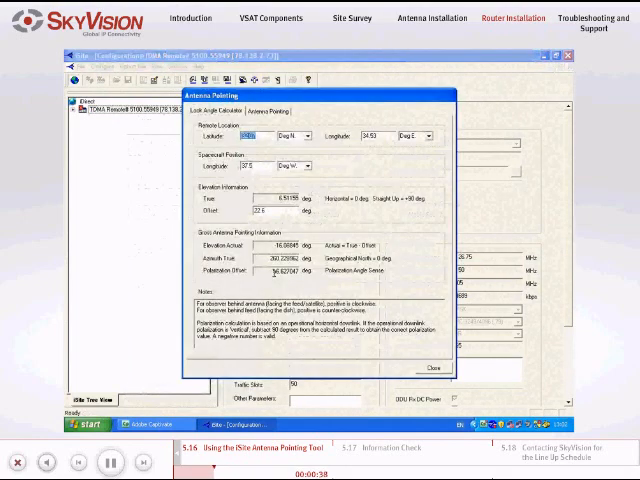
pyautogui.click(274, 110)
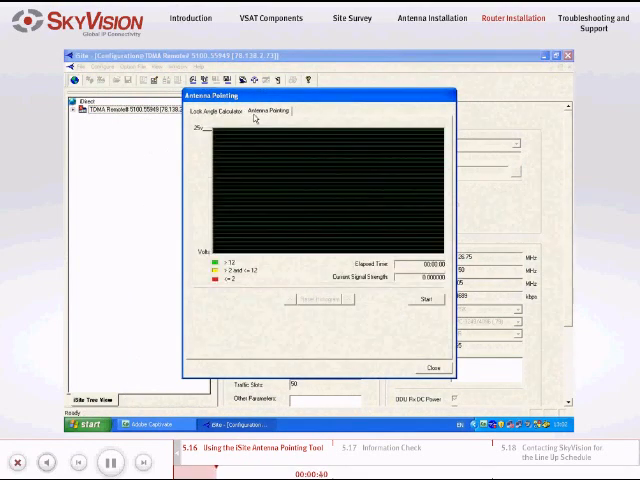
pyautogui.click(424, 300)
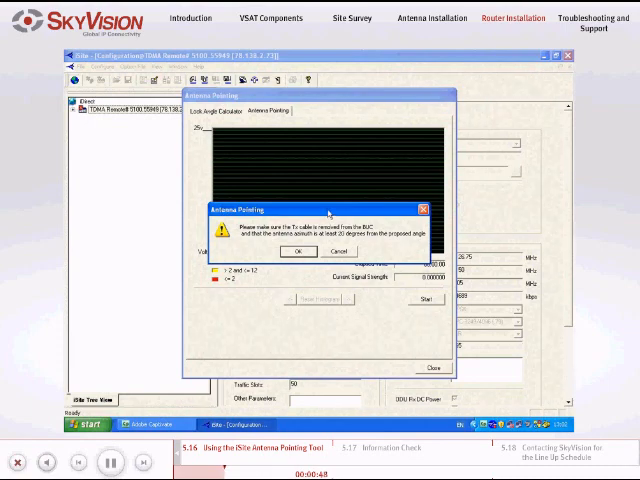
pyautogui.click(300, 252)
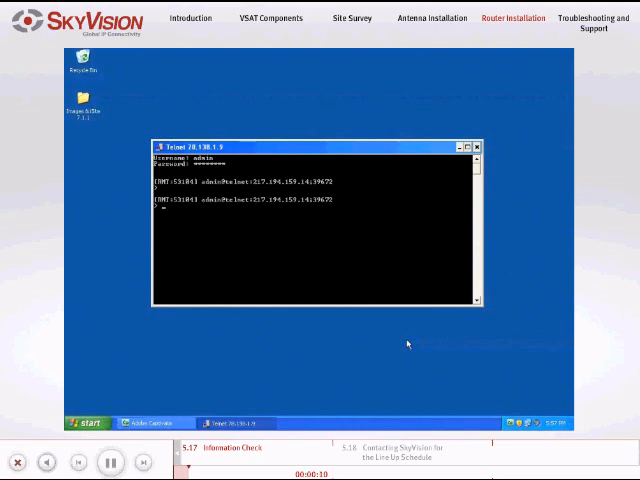
# - Query the router's software version with 'vr', then its clock
pyautogui.write('vr')
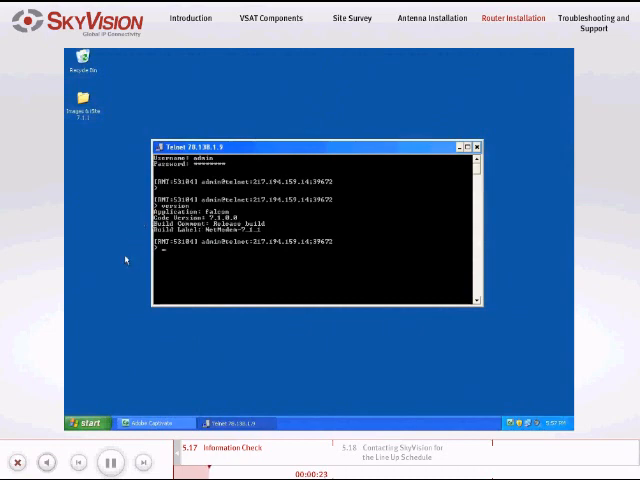
pyautogui.write('clock')
pyautogui.write('rx snr')
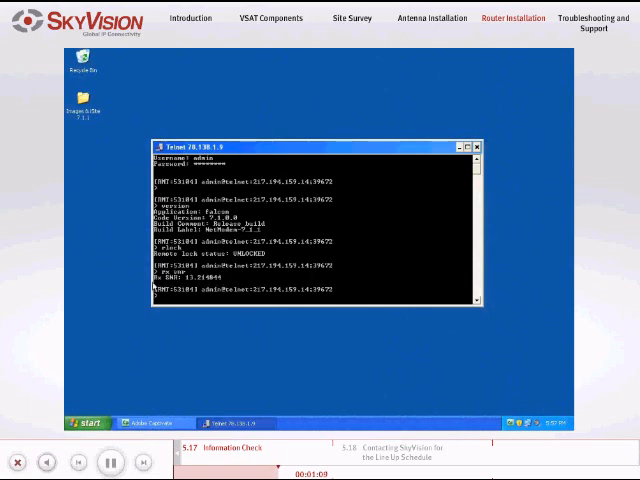
pyautogui.moveTo(98, 302)
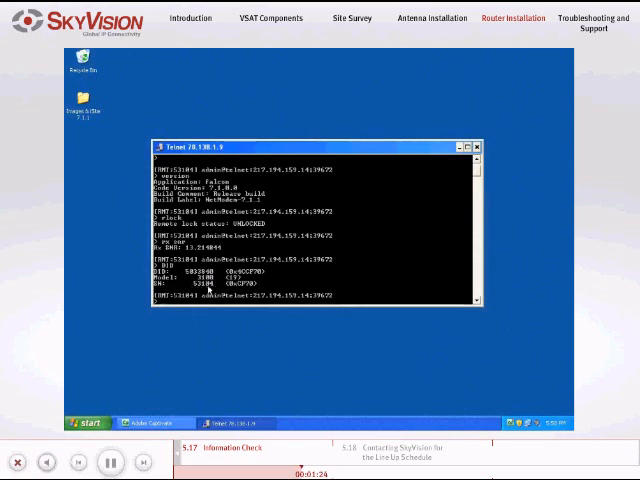
pyautogui.moveTo(230, 338)
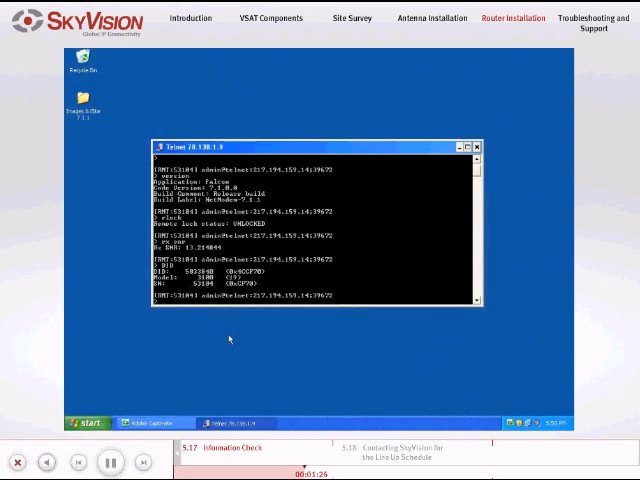